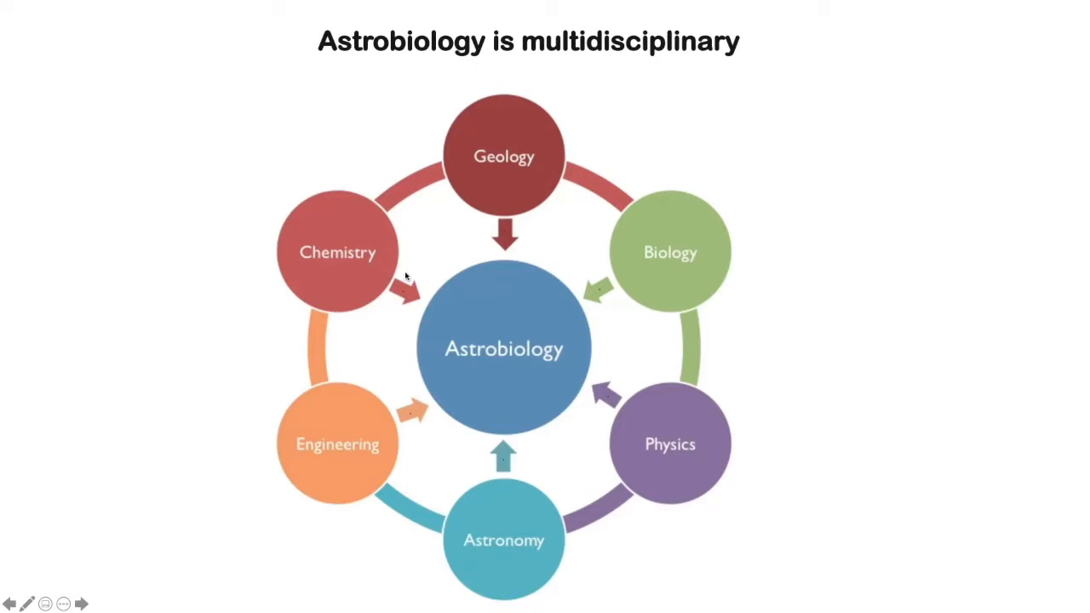
mouse_move(757, 70)
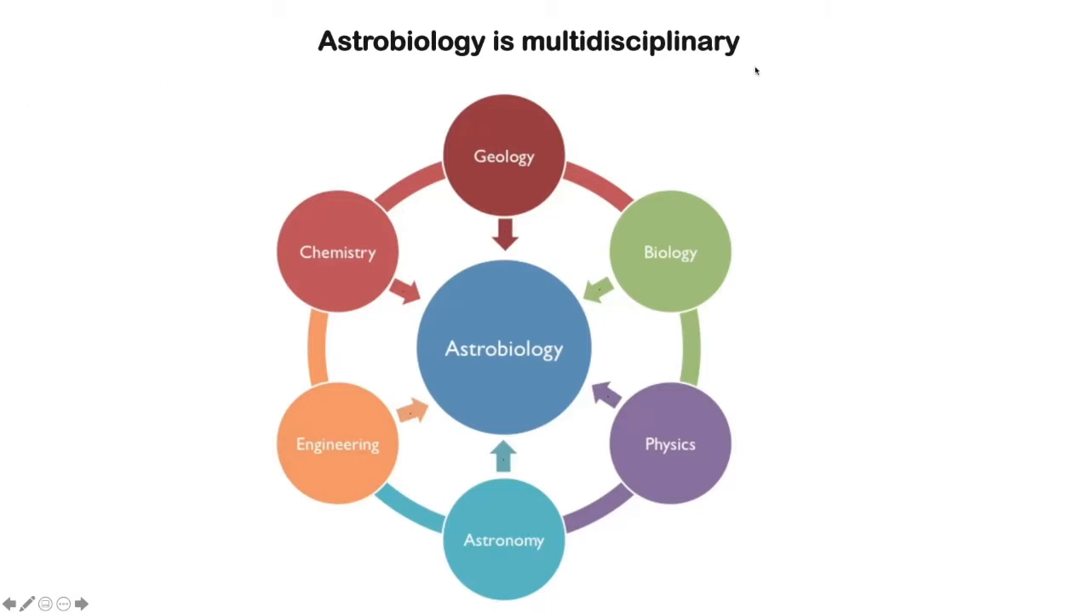